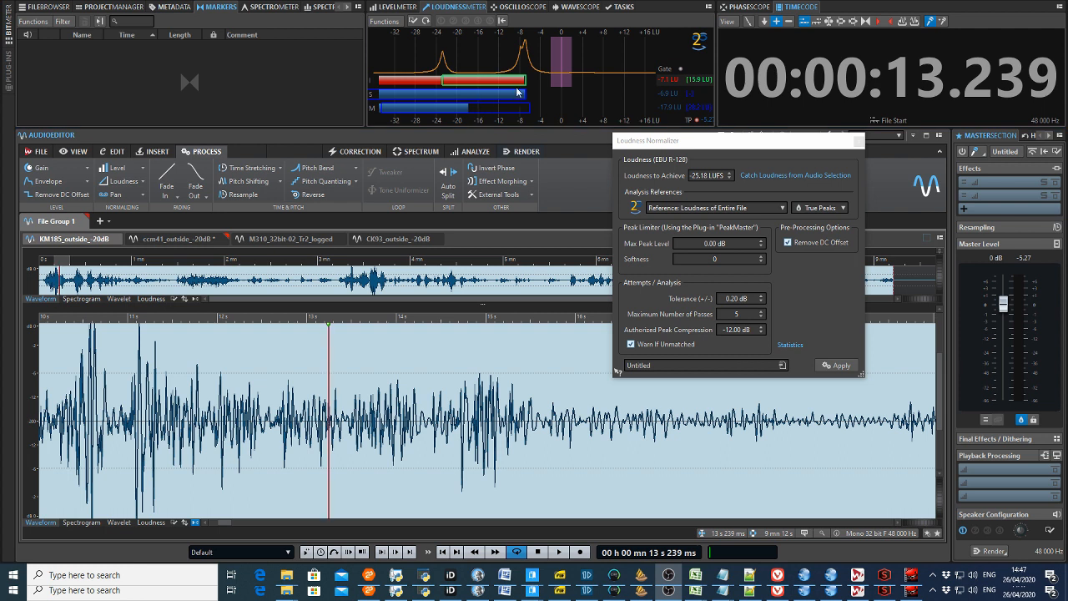
mouse_move(540, 75)
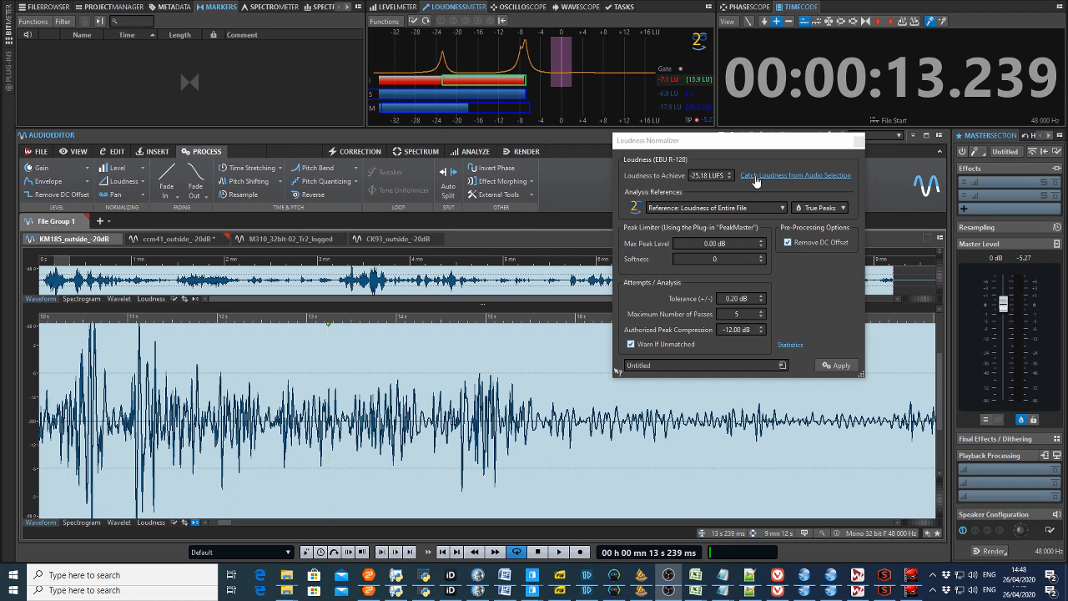
- Read the first outside-microphone recording's integrated loudness into the Loudness Normalizer target field
left_click(840, 364)
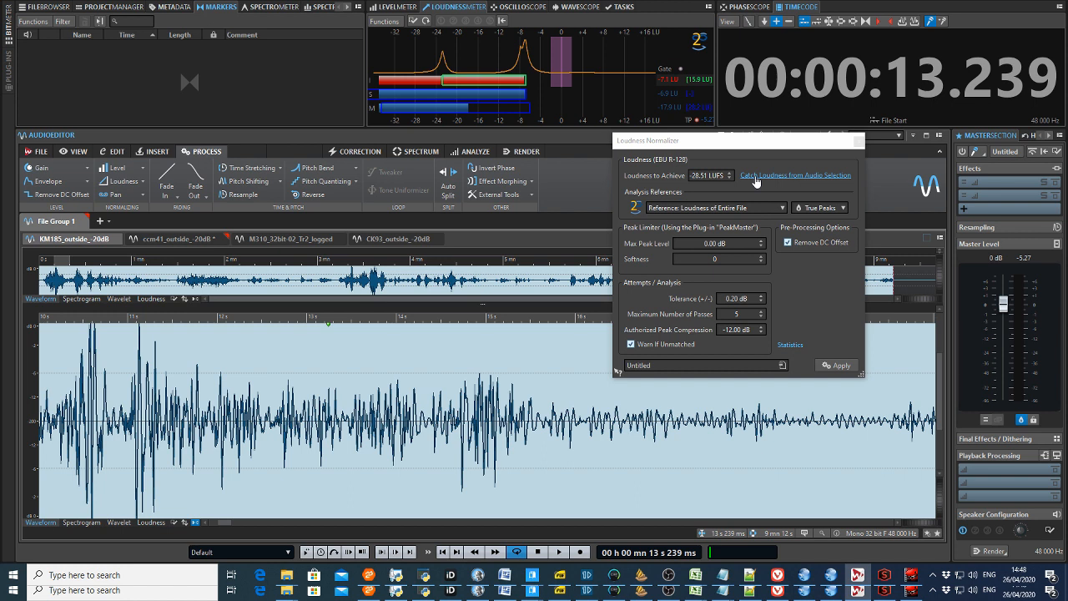
mouse_move(754, 173)
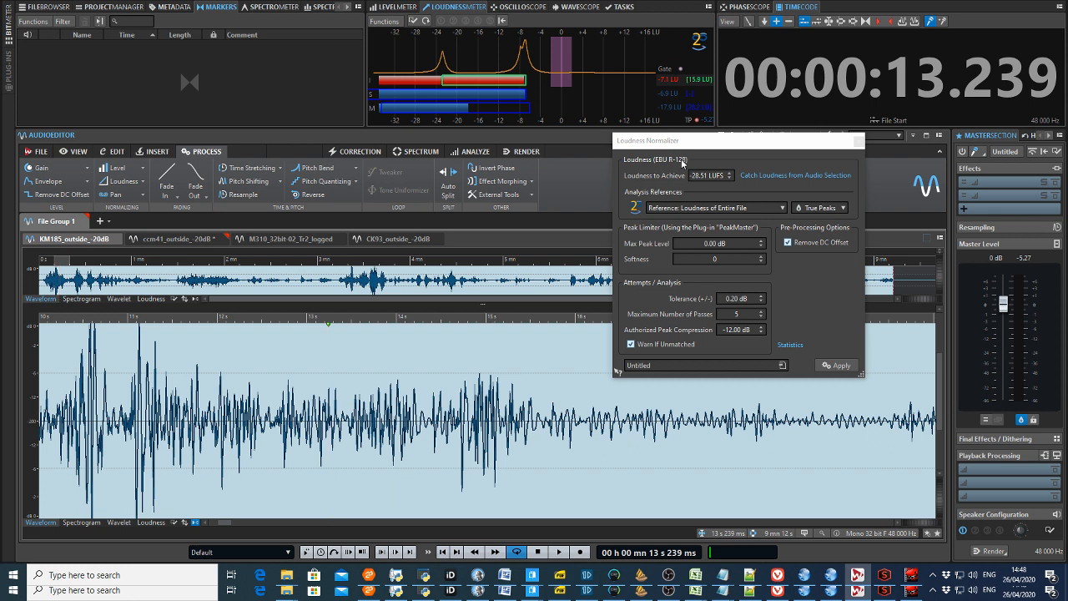
- Switch the Audio Editor to the second microphone recording for its loudness reading
left_click(177, 238)
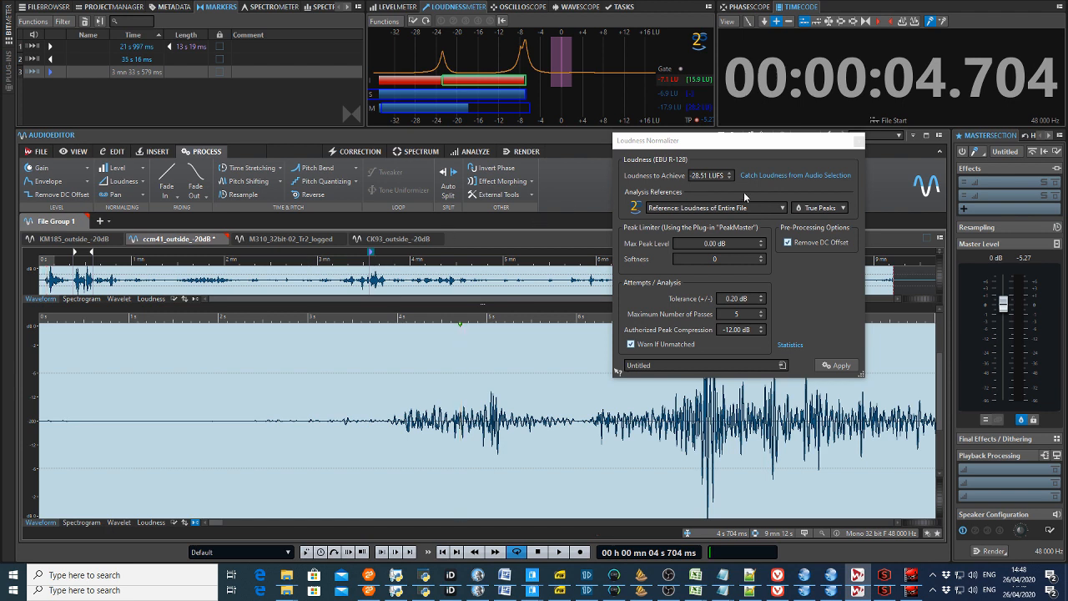
mouse_move(766, 180)
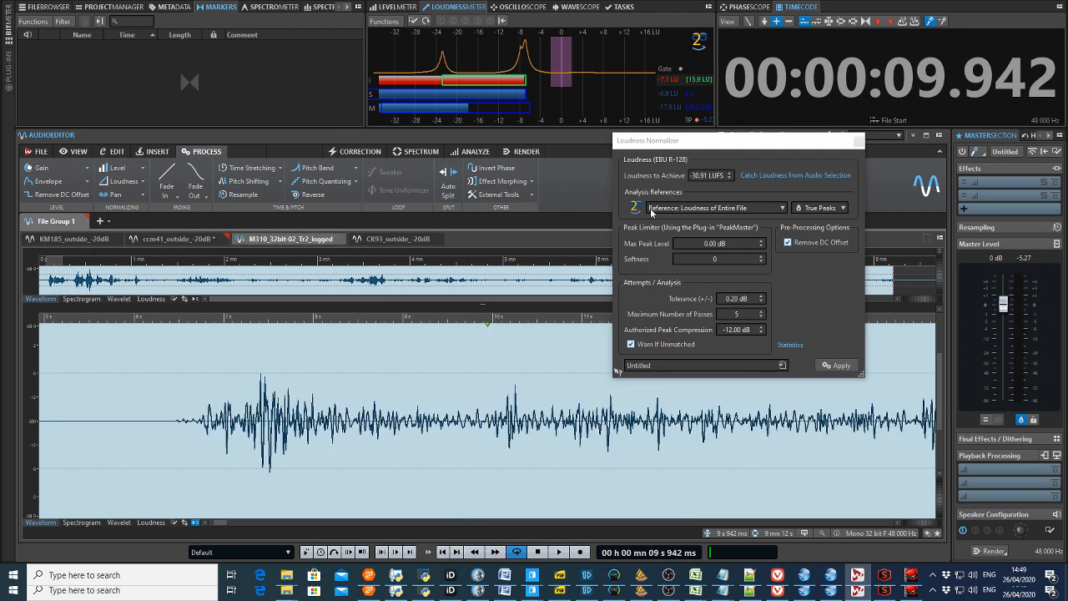
left_click(711, 175)
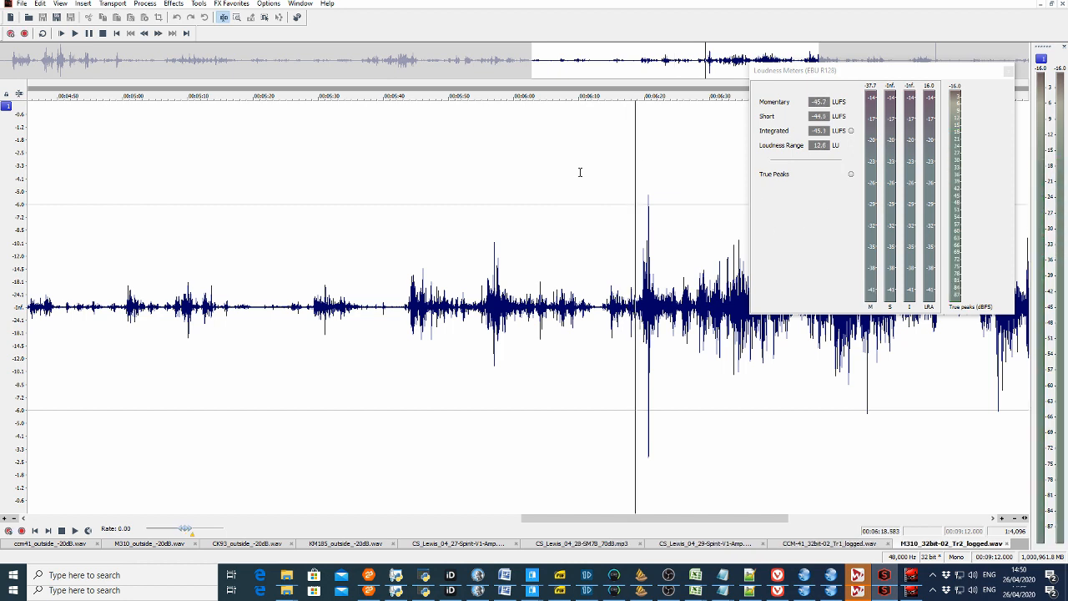
mouse_move(540, 144)
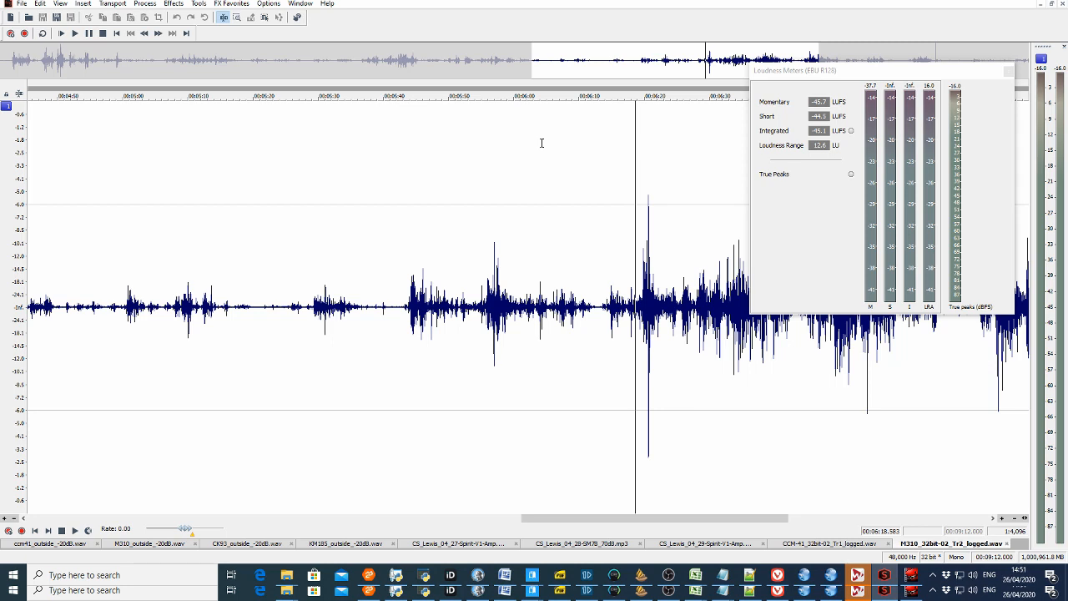
mouse_move(794, 447)
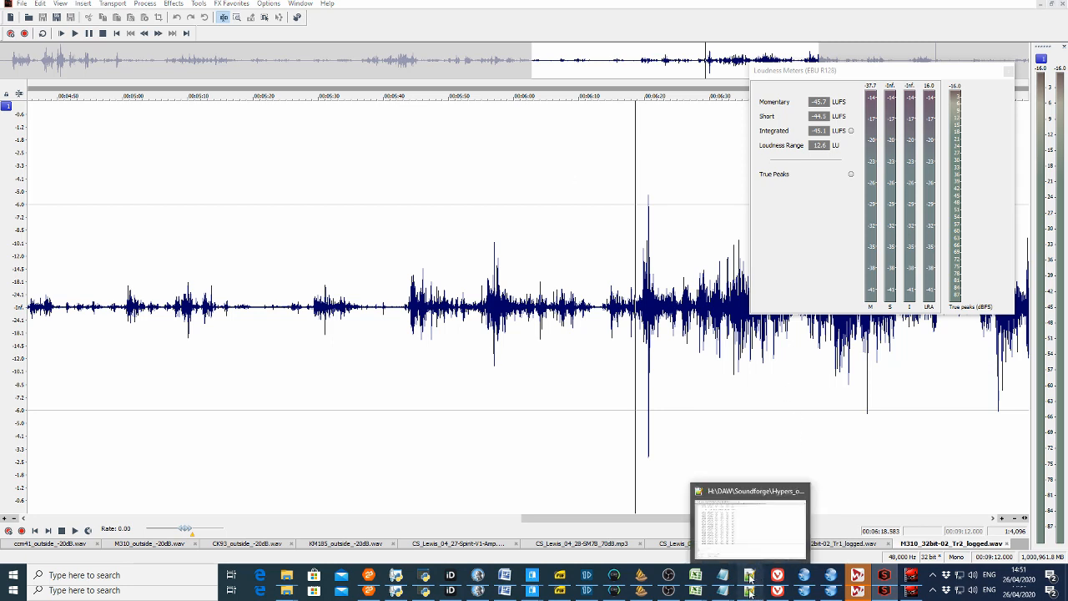
- Review the Sound Forge loudness logs in Notepad++, comparing the second and fourth recordings' Results sections
left_click(747, 575)
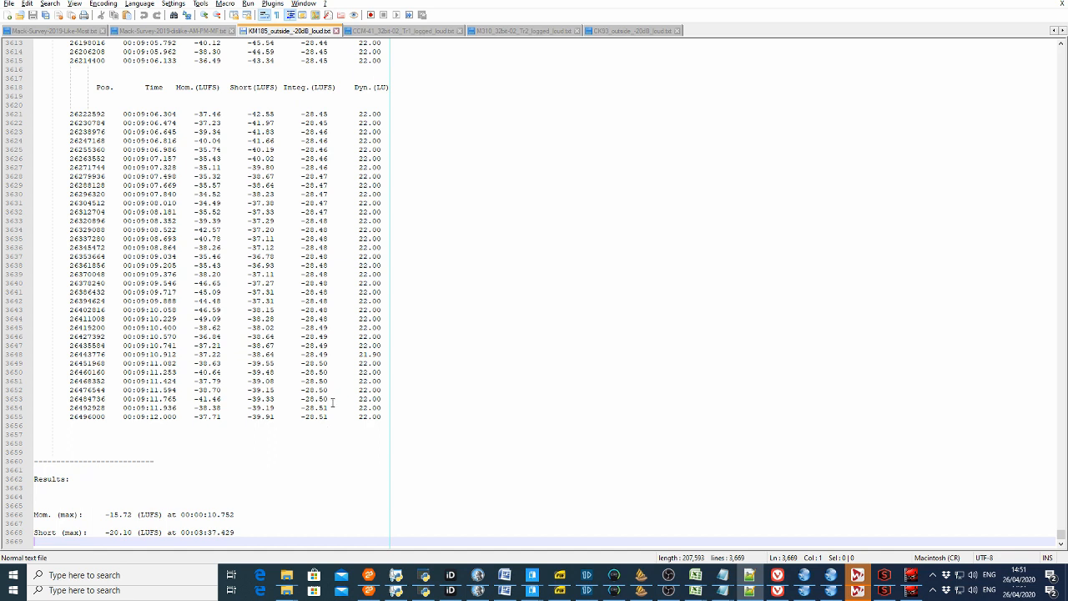
left_click(407, 30)
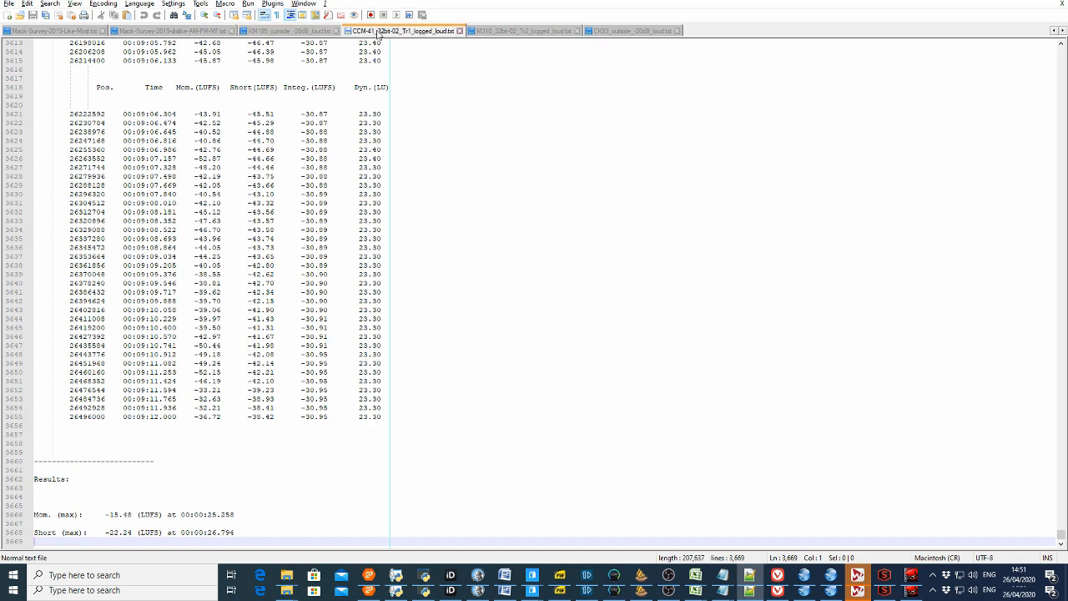
mouse_move(342, 354)
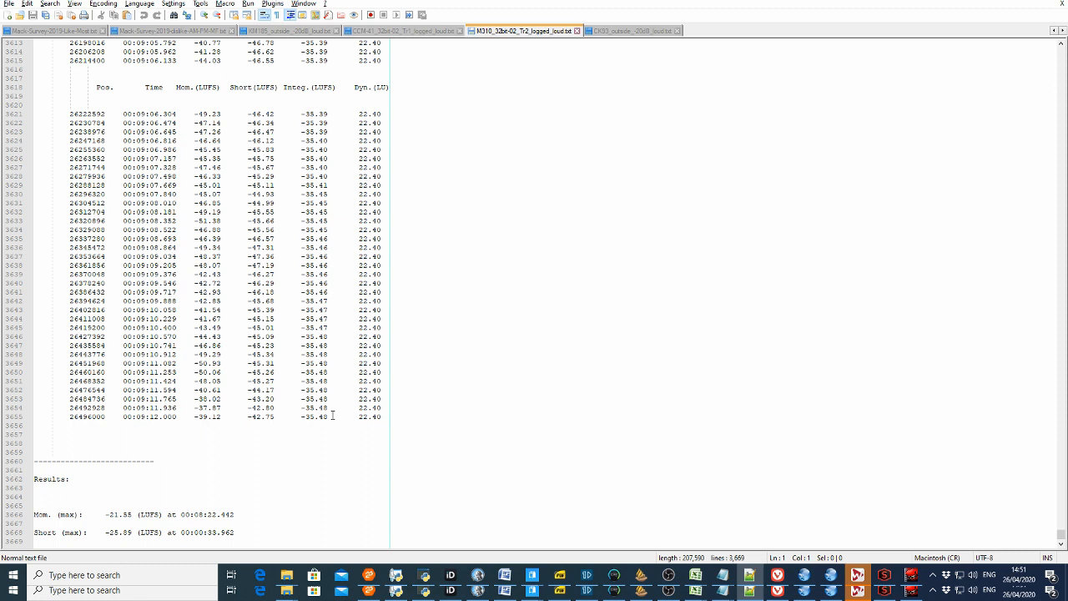
mouse_move(609, 30)
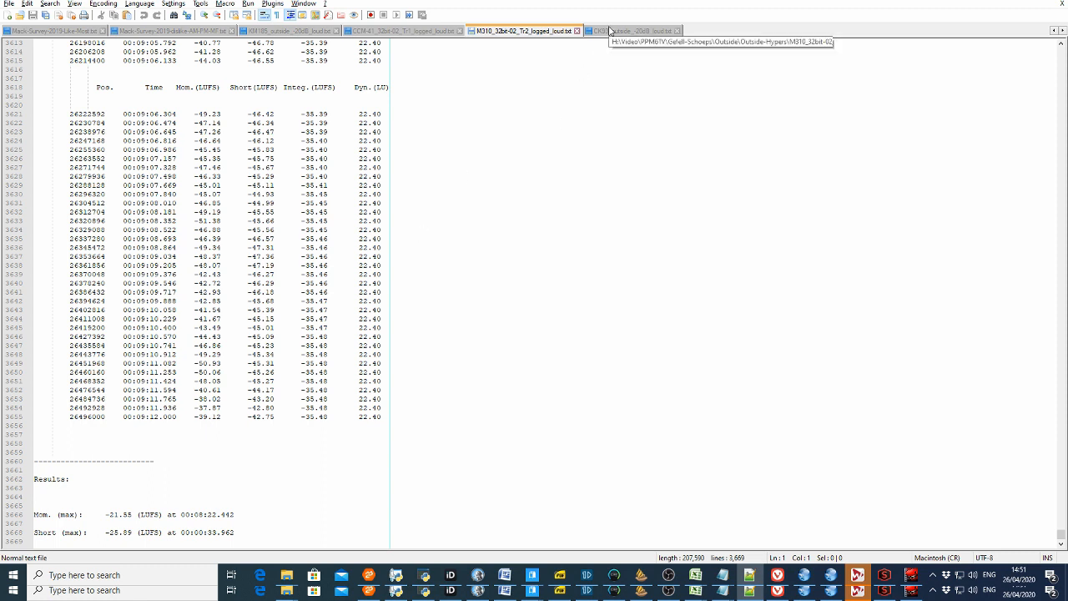
left_click(632, 30)
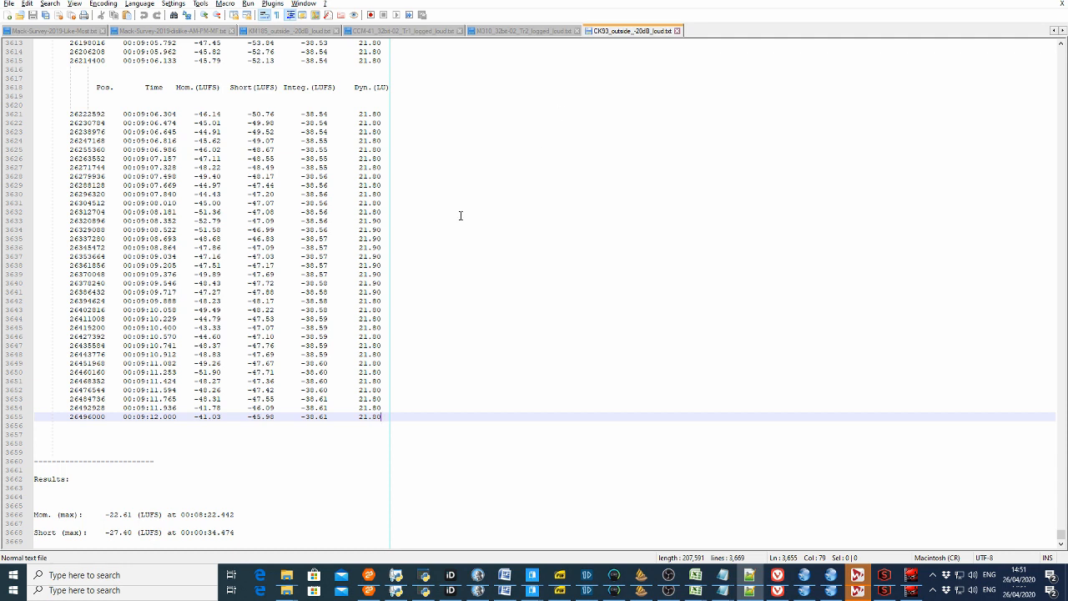
mouse_move(444, 232)
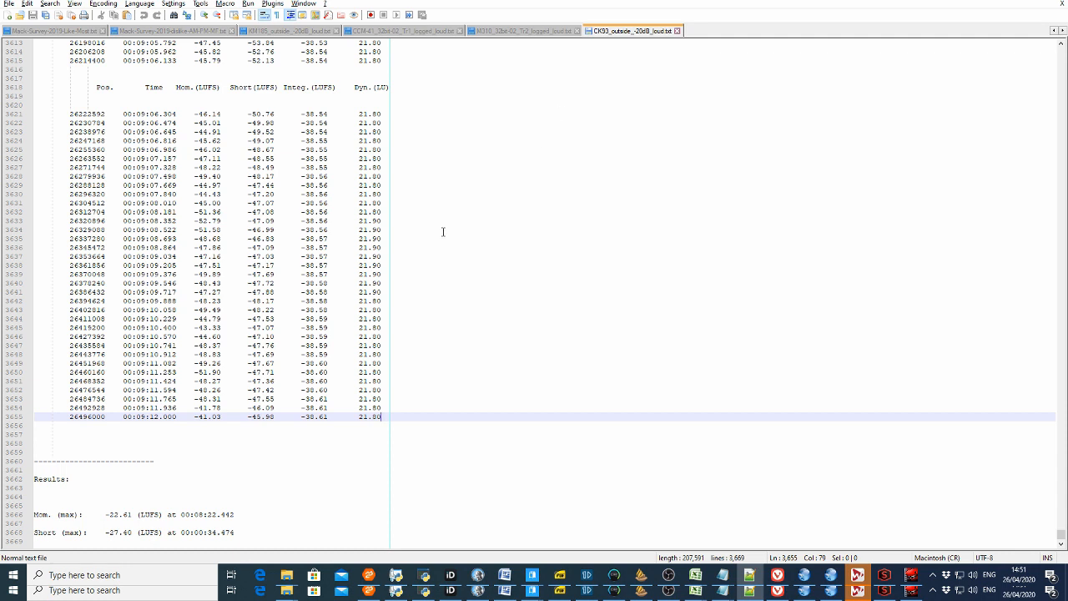